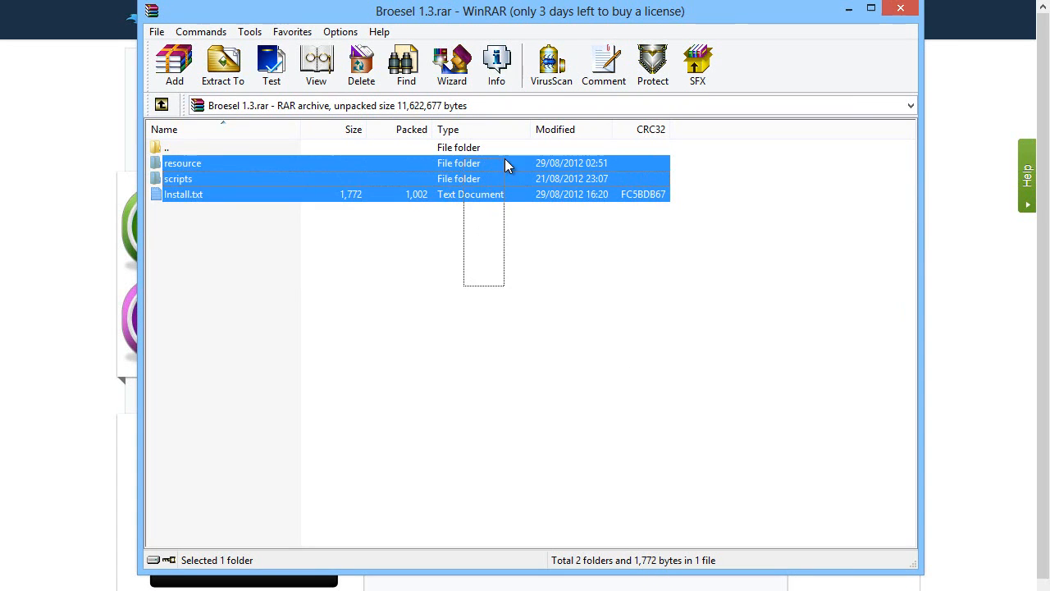
- Select both the resource and scripts folders in the Broesel 1.3 archive
click(392, 221)
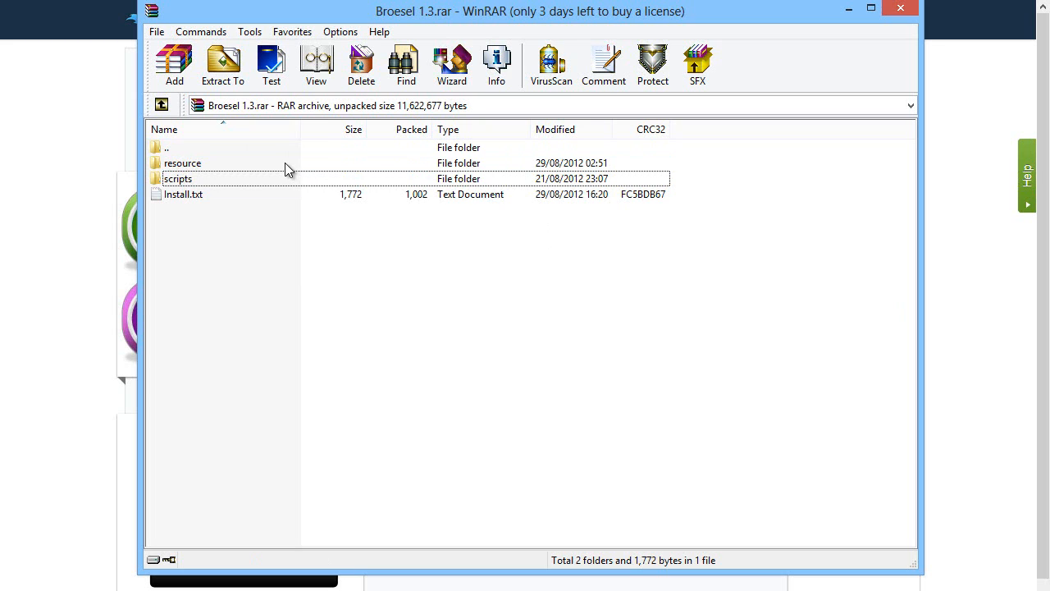
click(177, 177)
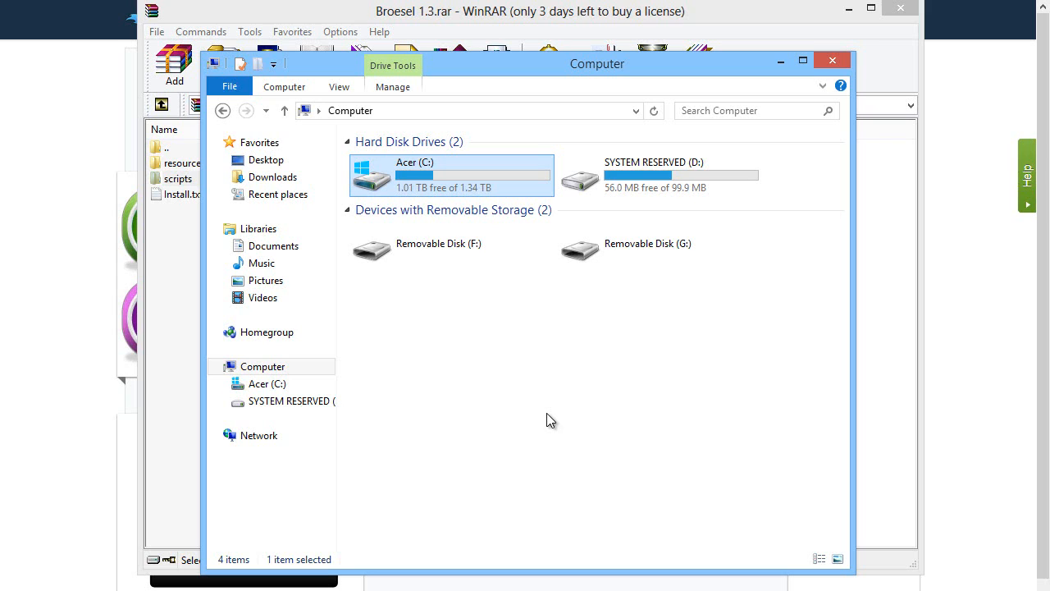
mouse_move(440, 191)
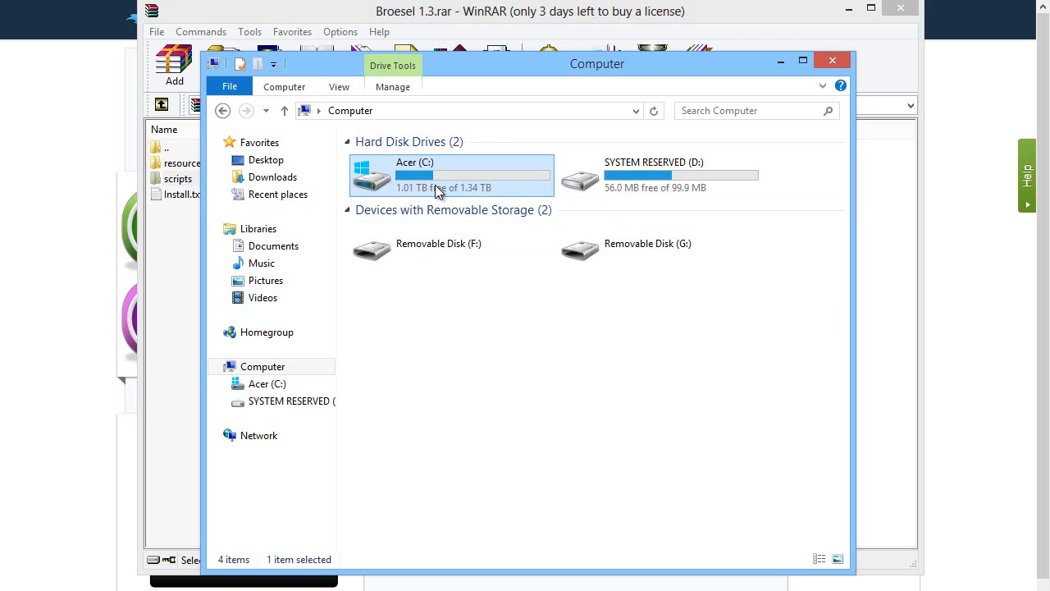
mouse_move(587, 423)
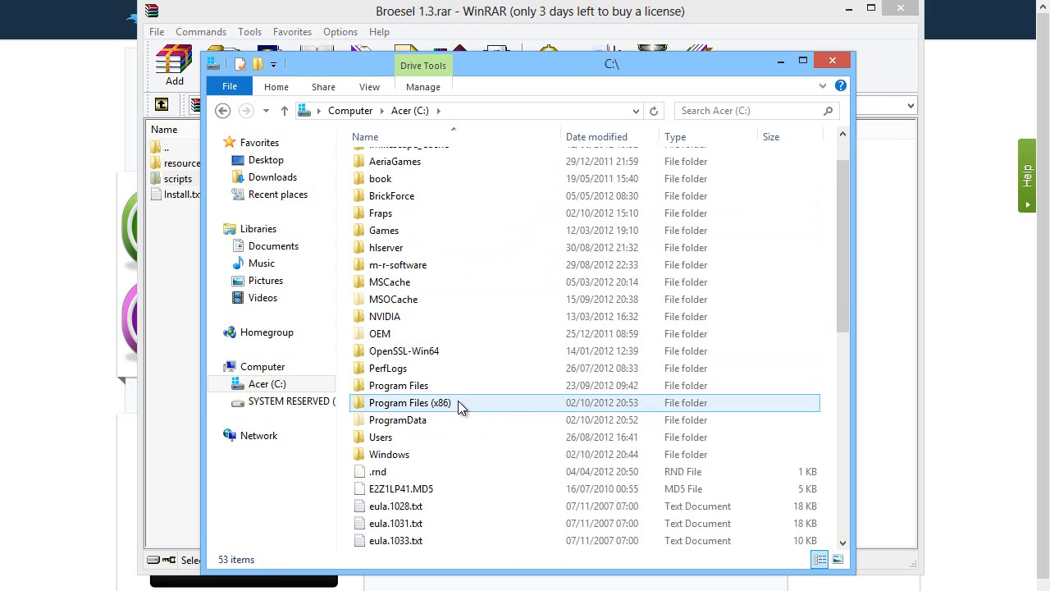
- Select the Program Files (x86) folder on the C: drive
click(410, 402)
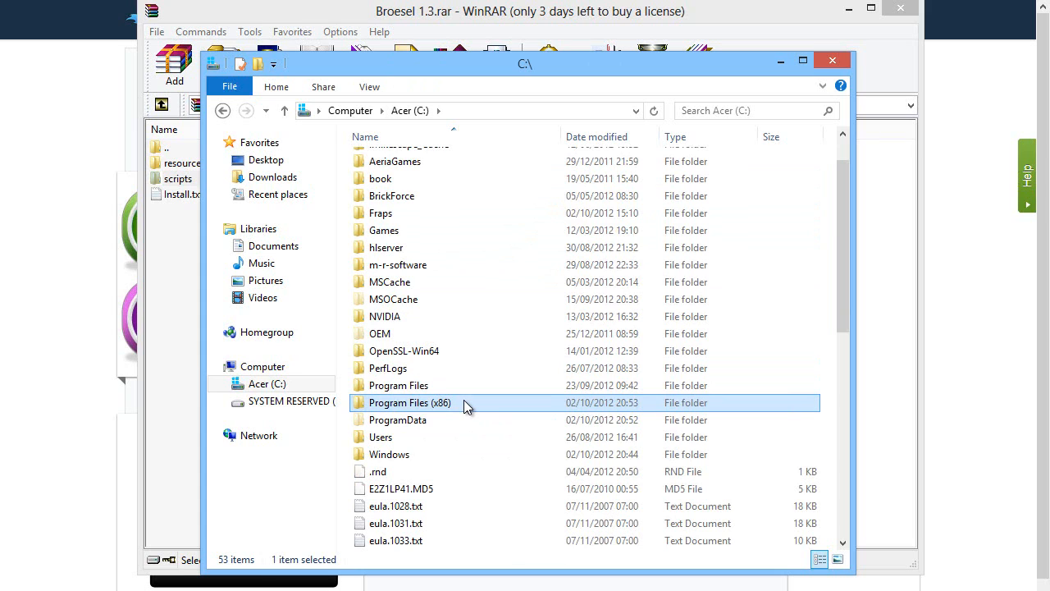
mouse_move(473, 367)
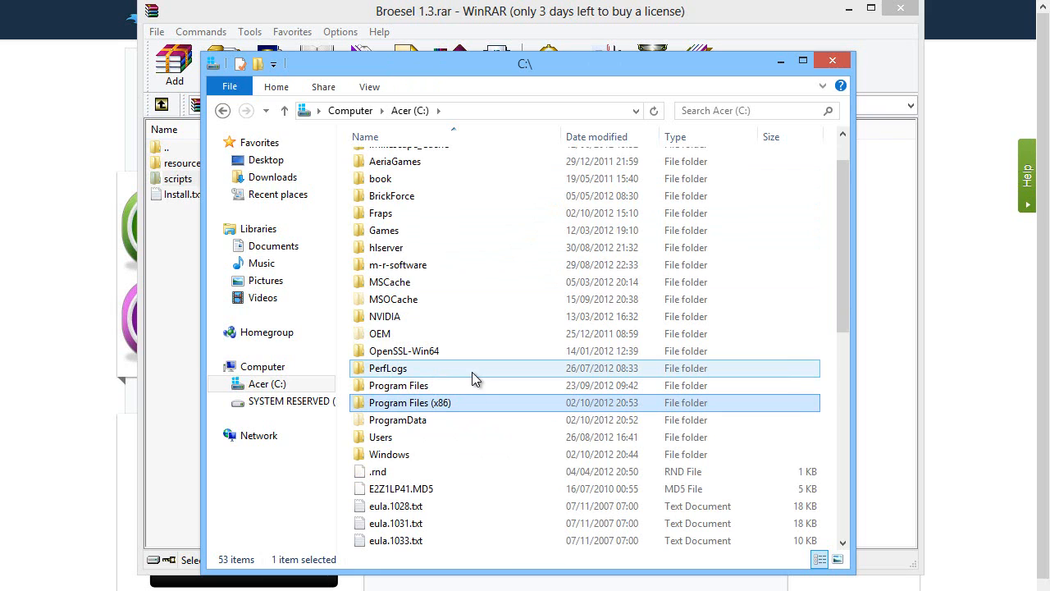
- Navigate Program Files (x86) > Steam > magicrevealer09 > team fortress 2 > tf, then return to the archive
double_click(411, 402)
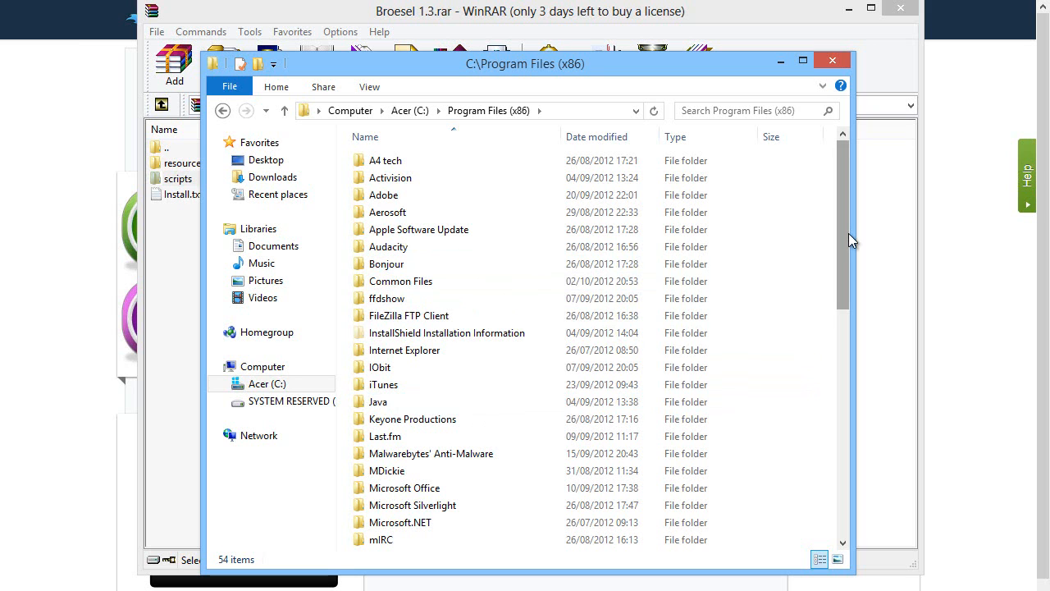
scroll(down, 3)
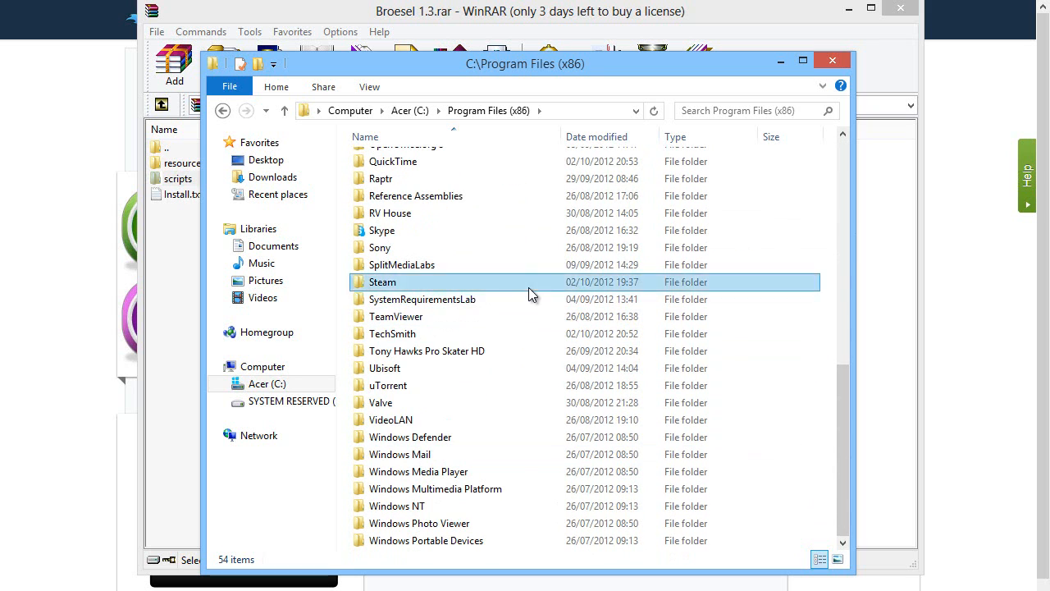
double_click(383, 282)
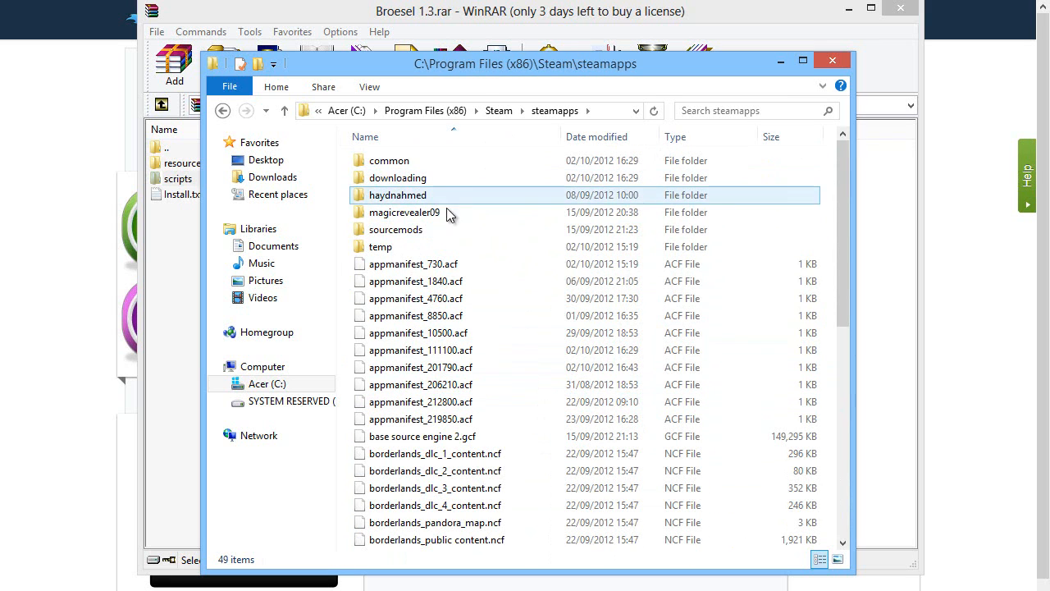
double_click(404, 211)
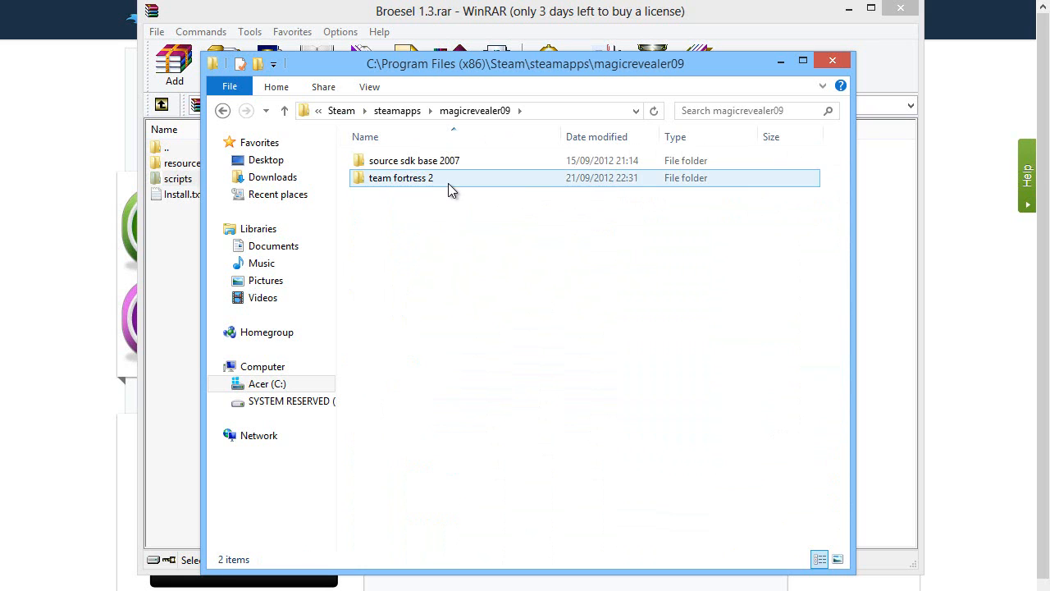
double_click(401, 177)
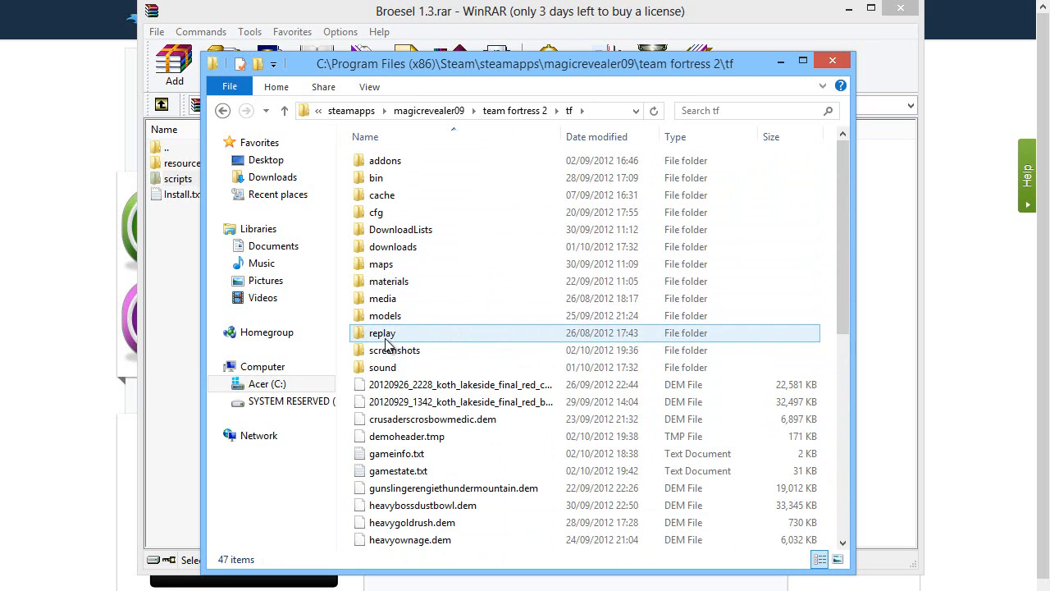
click(394, 349)
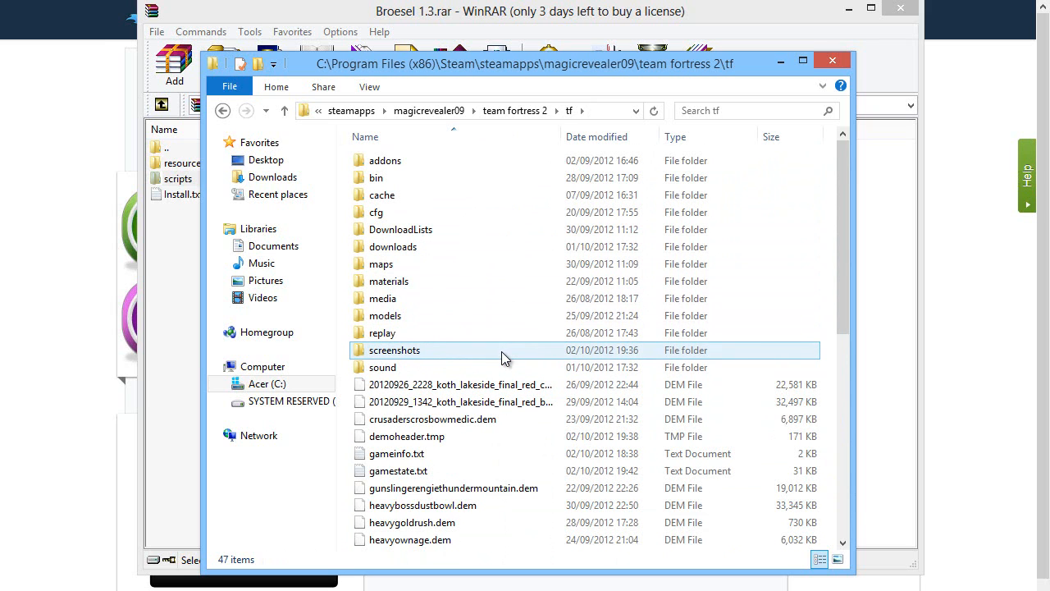
mouse_move(191, 299)
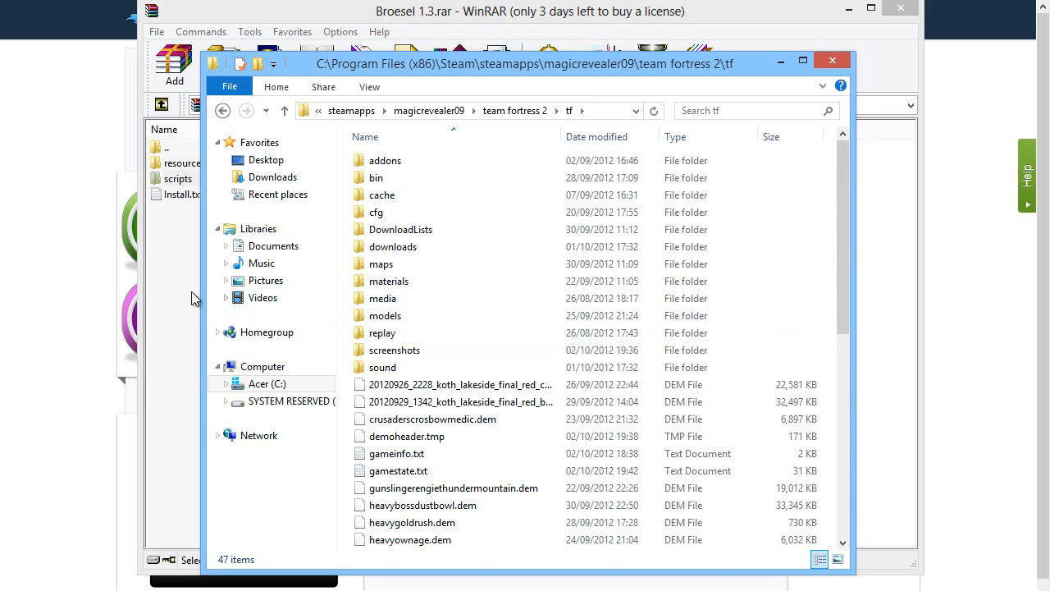
click(528, 9)
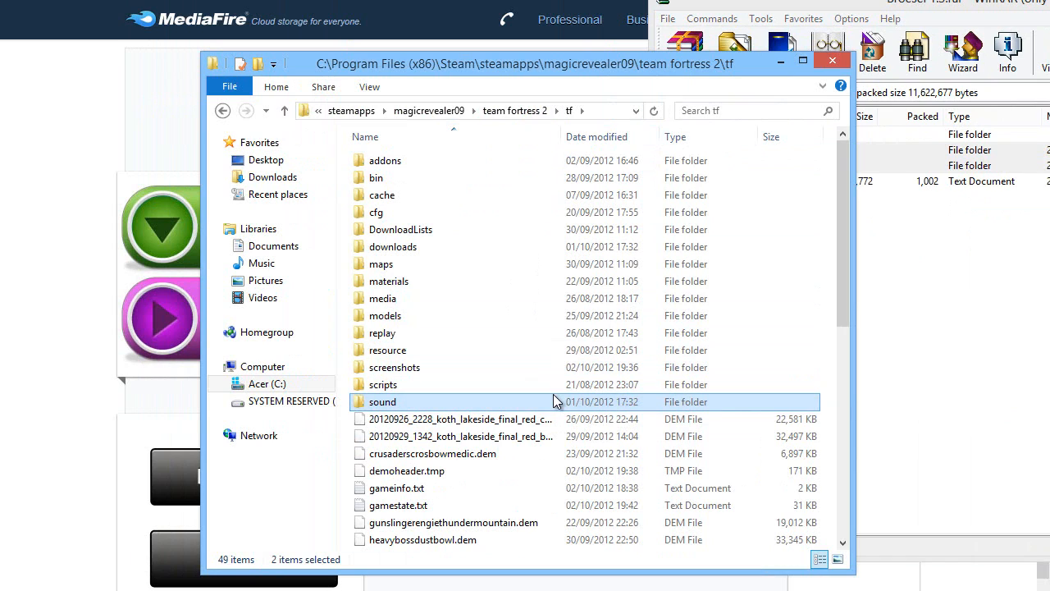
- Check the newly copied scripts folder now listed in the tf folder
click(384, 384)
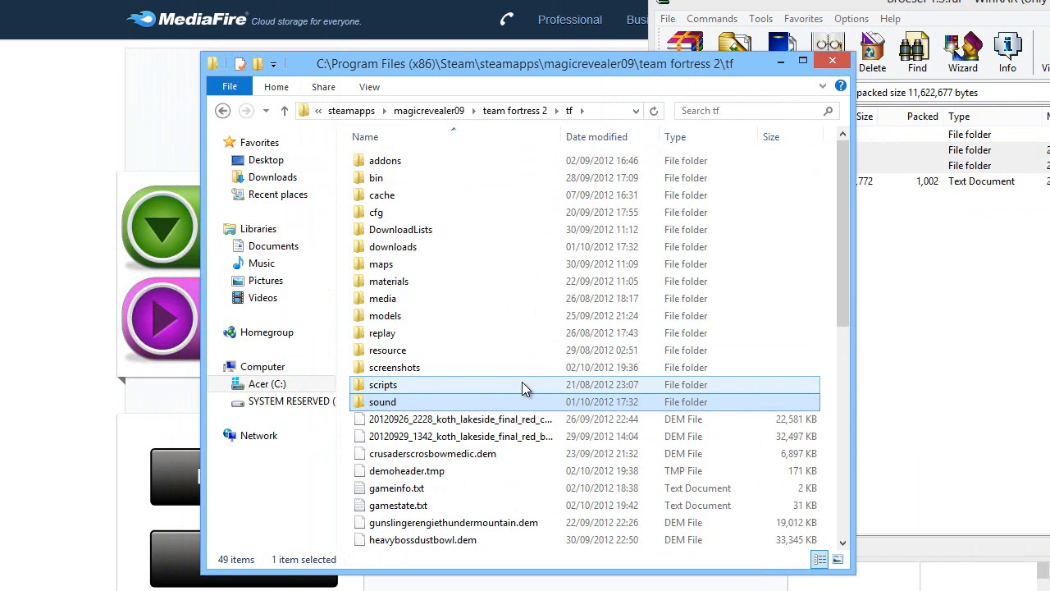
mouse_move(382, 400)
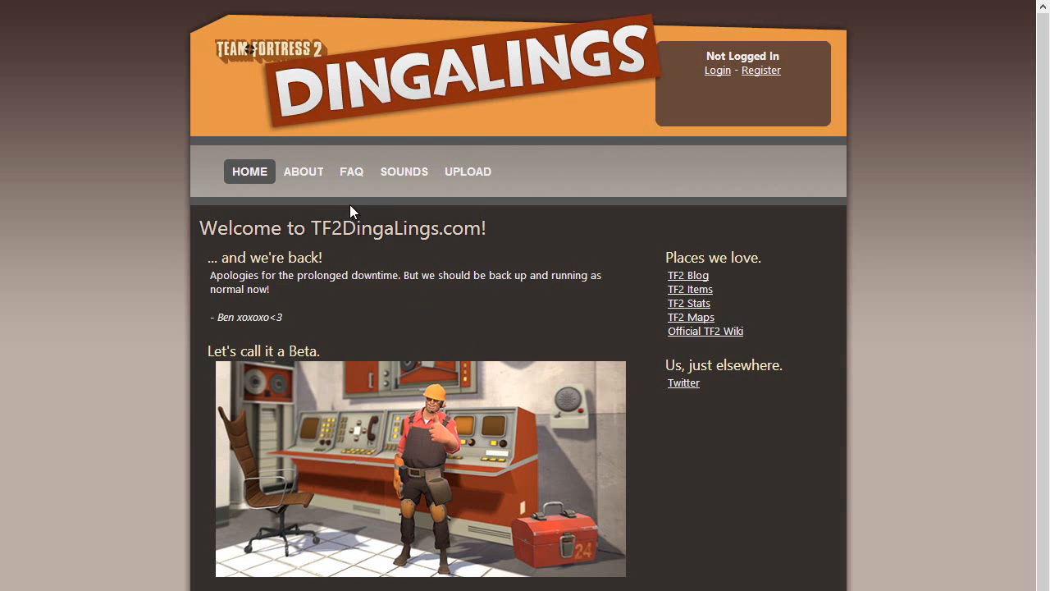
- Browse the TF2DingaLings sounds list down to the Quake 3 Arena hitsound download
click(404, 172)
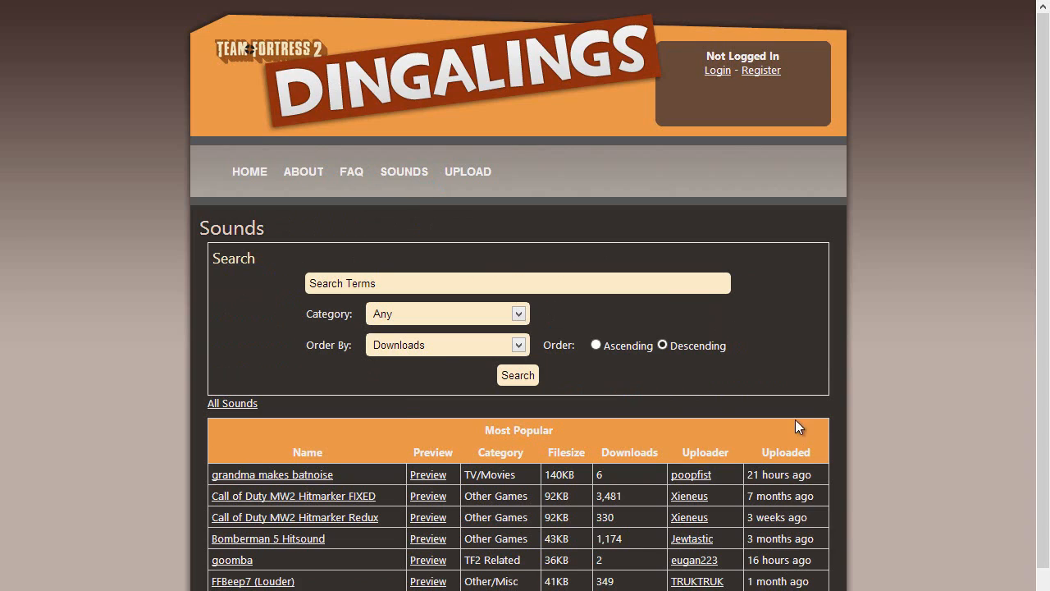
scroll(down, 3)
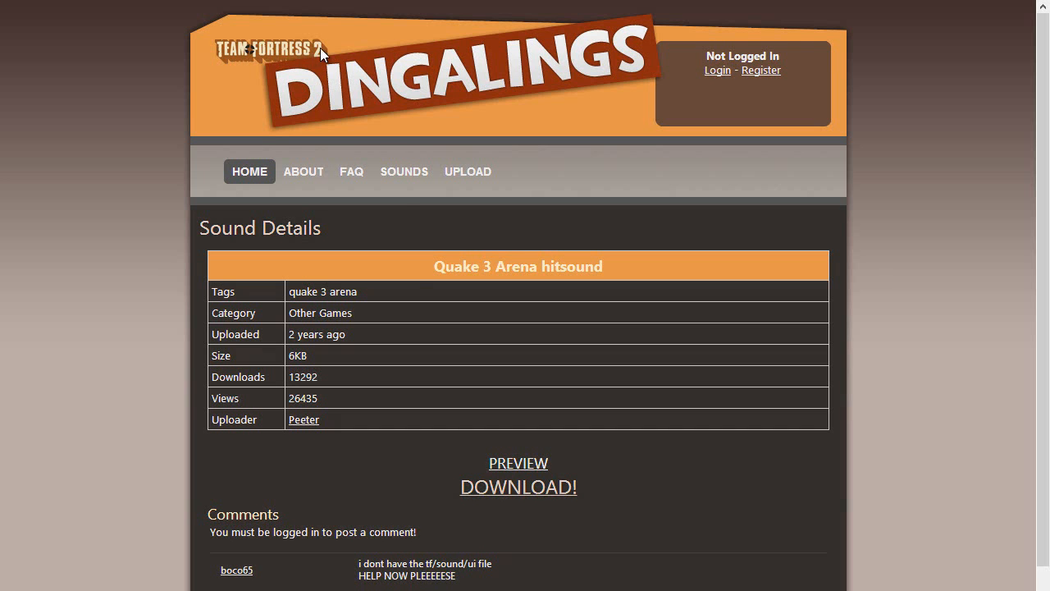
mouse_move(627, 299)
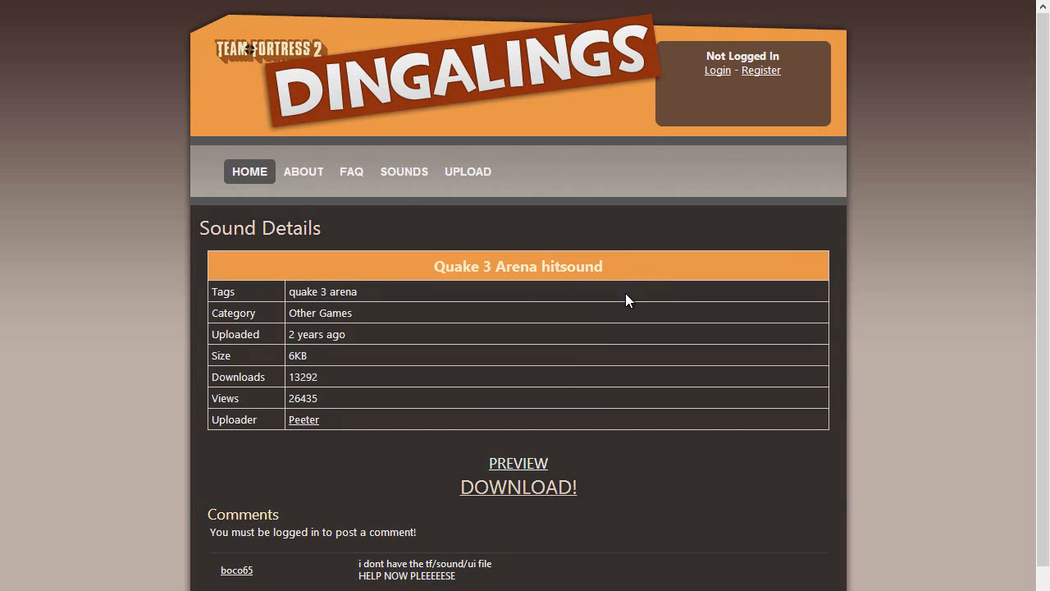
scroll(down, 3)
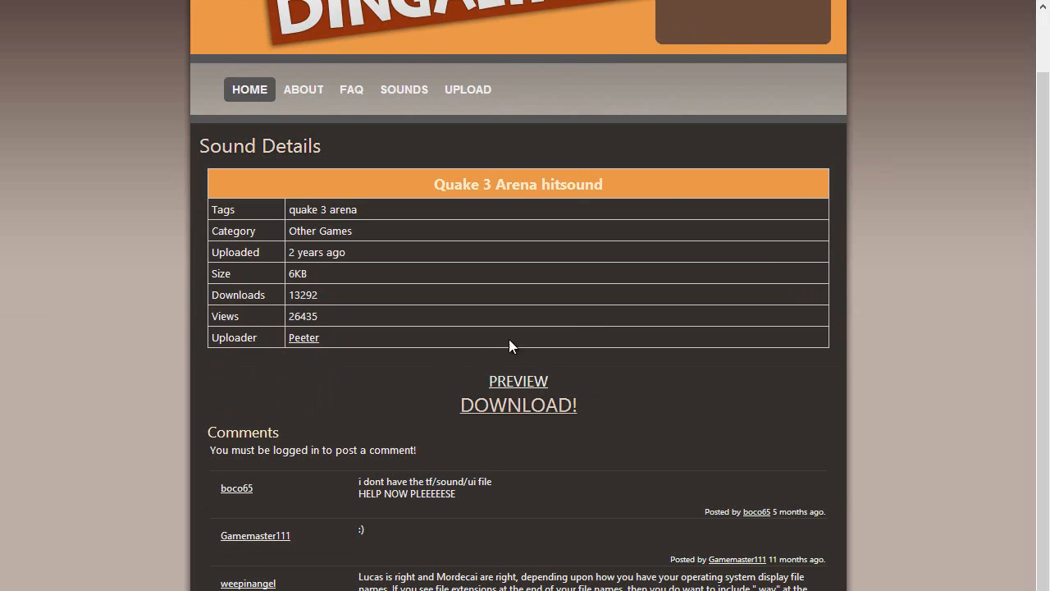
mouse_move(415, 404)
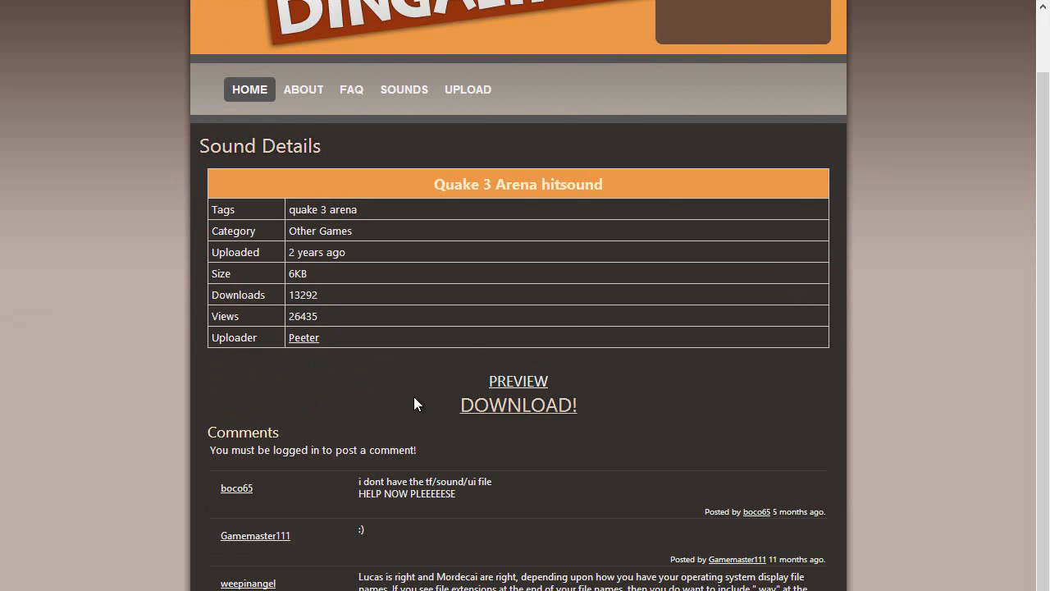
mouse_move(489, 407)
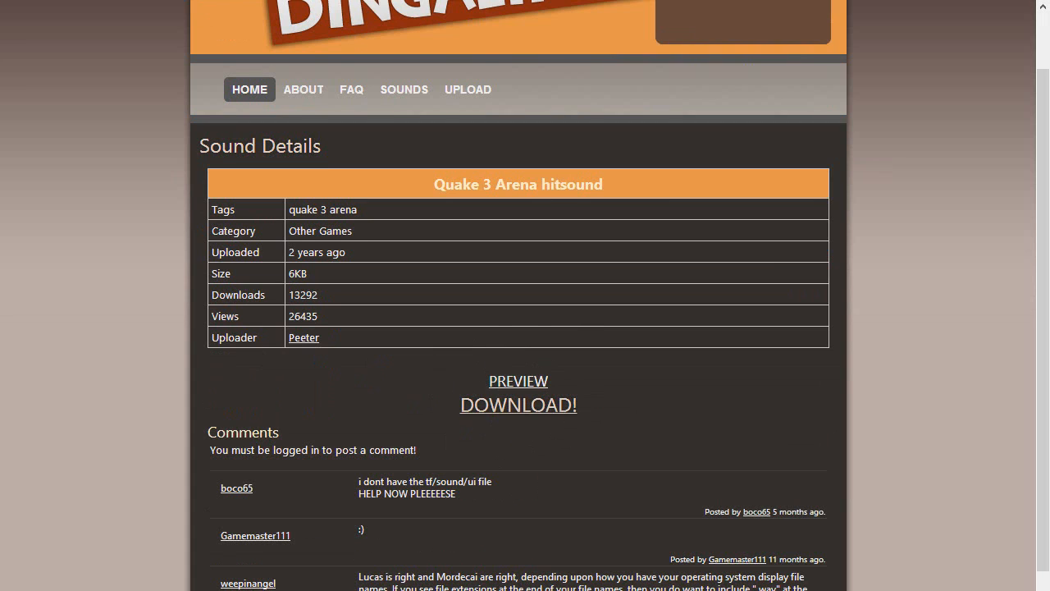
scroll(down, 3)
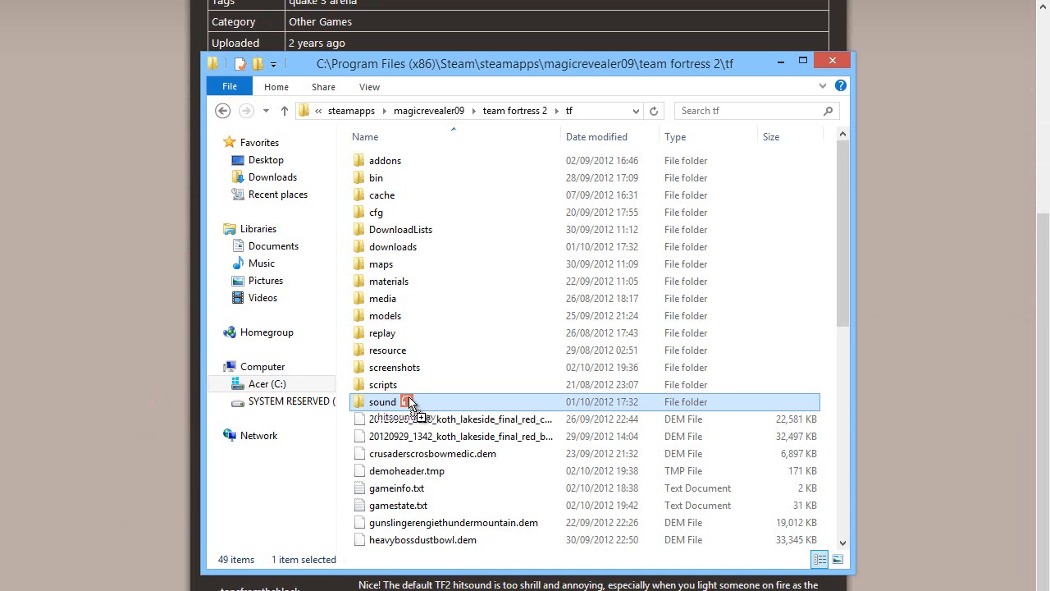
- Drag hitsound.wav from the tf sound folder into its ui subfolder and confirm it there
double_click(382, 400)
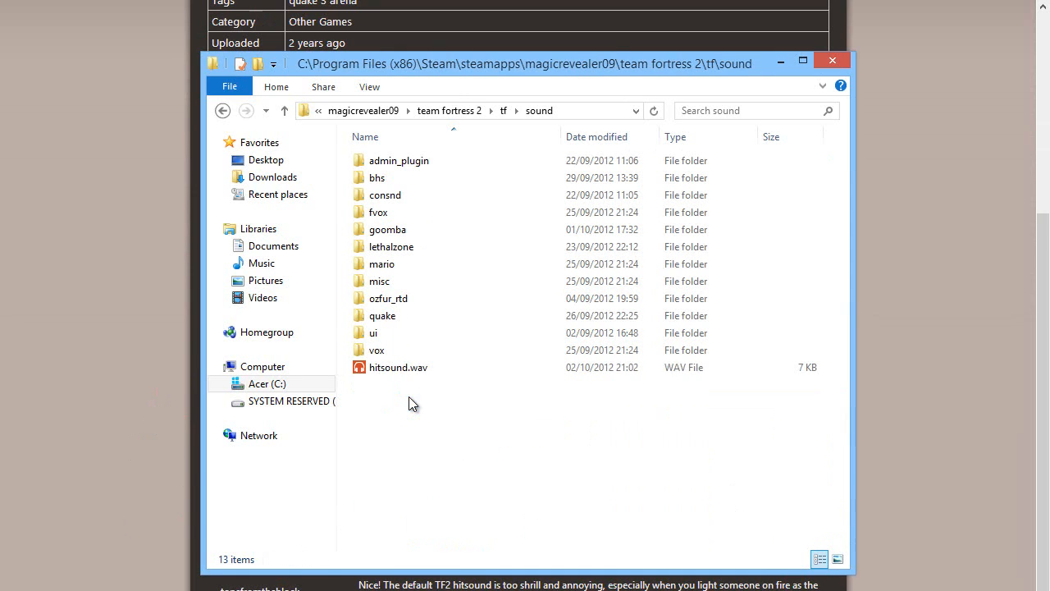
drag(397, 368, 397, 331)
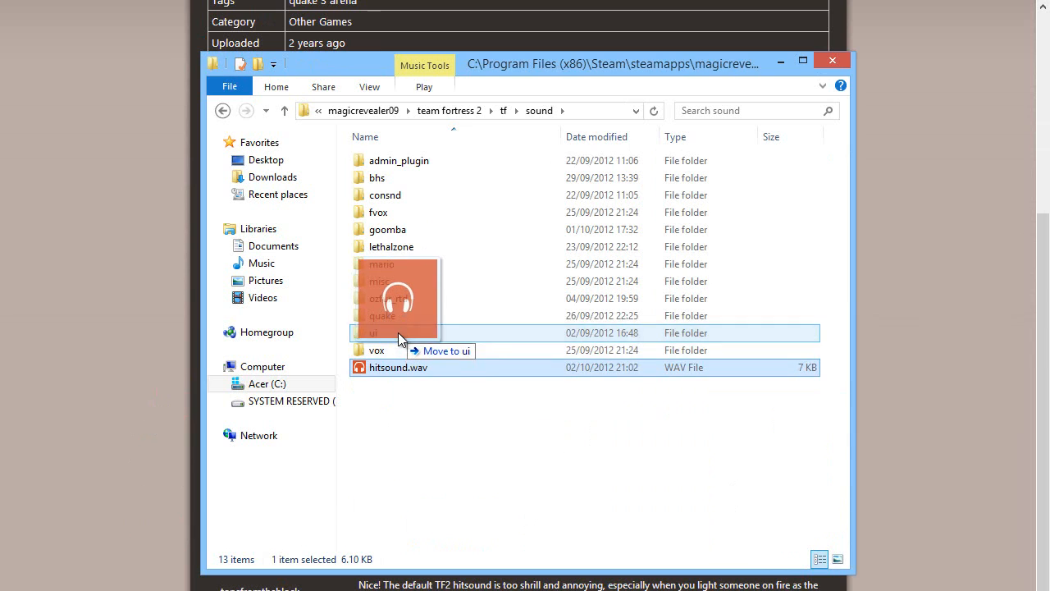
drag(397, 368, 397, 331)
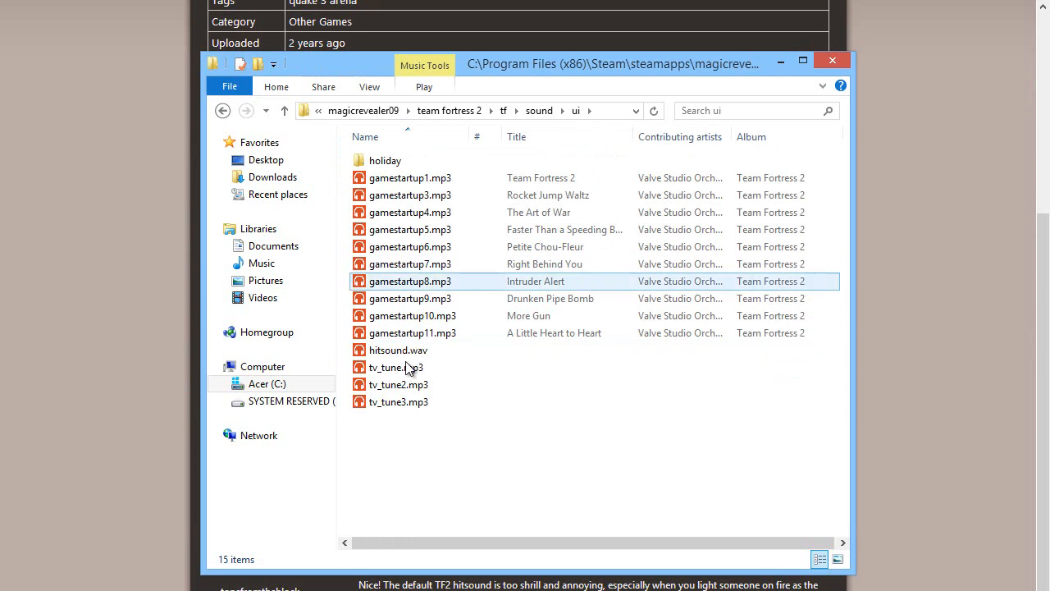
click(398, 349)
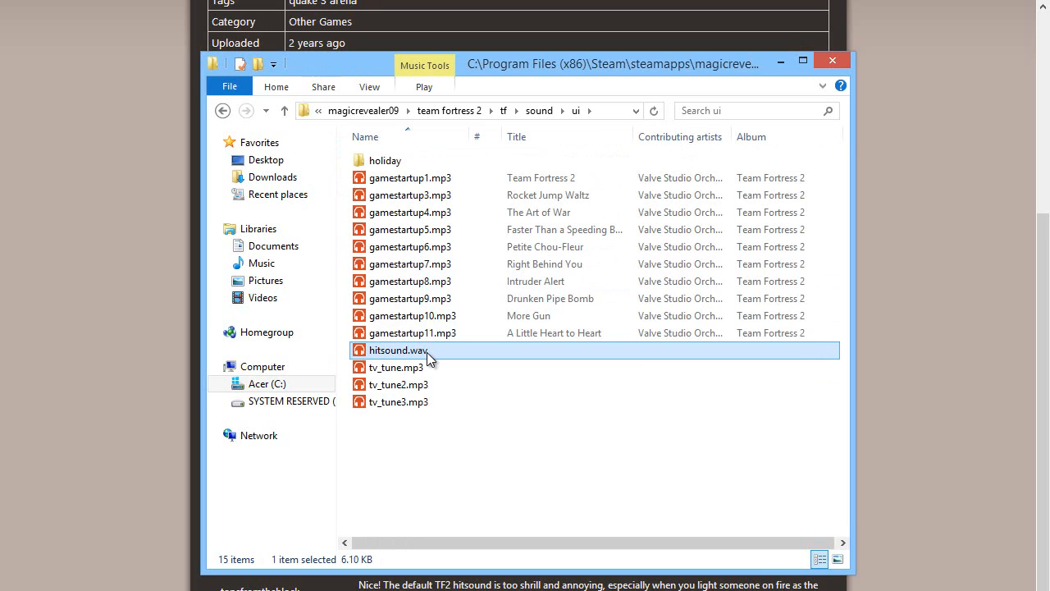